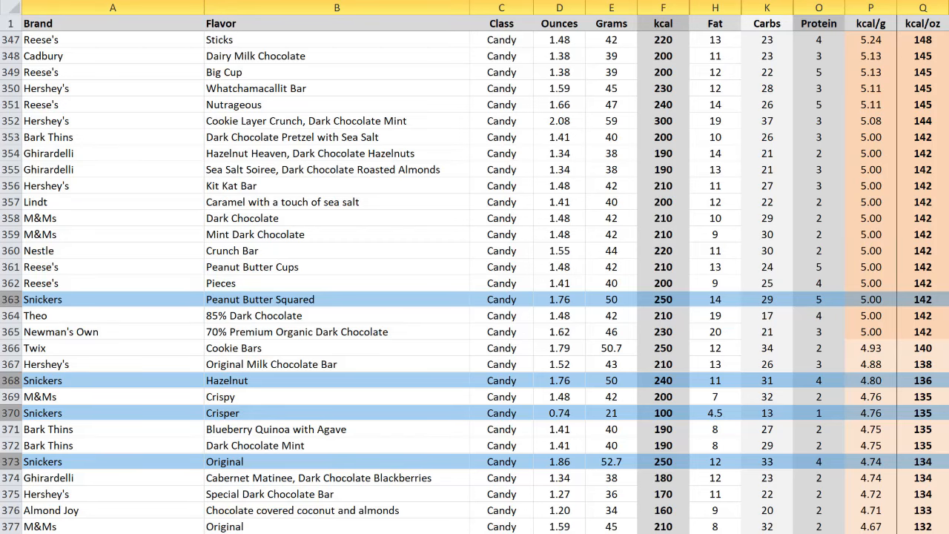
pyautogui.scroll(-3)
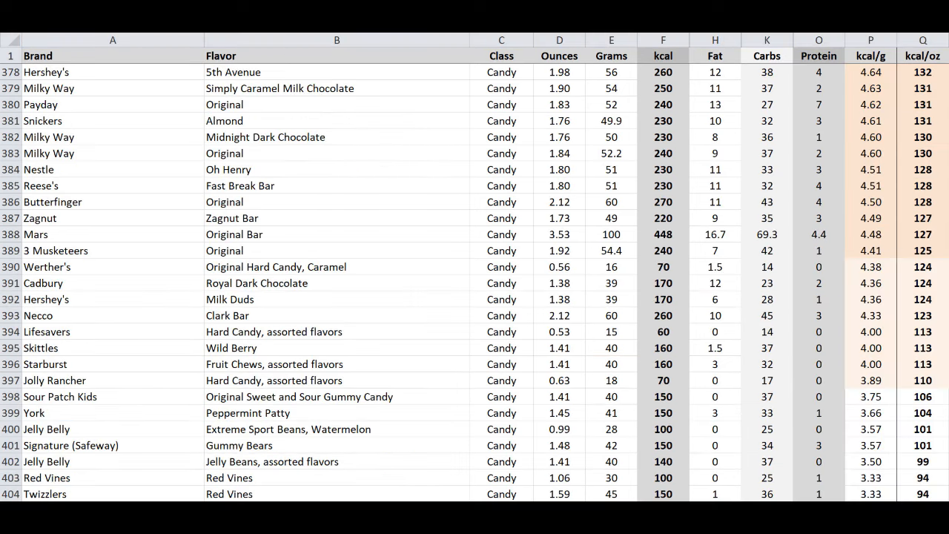